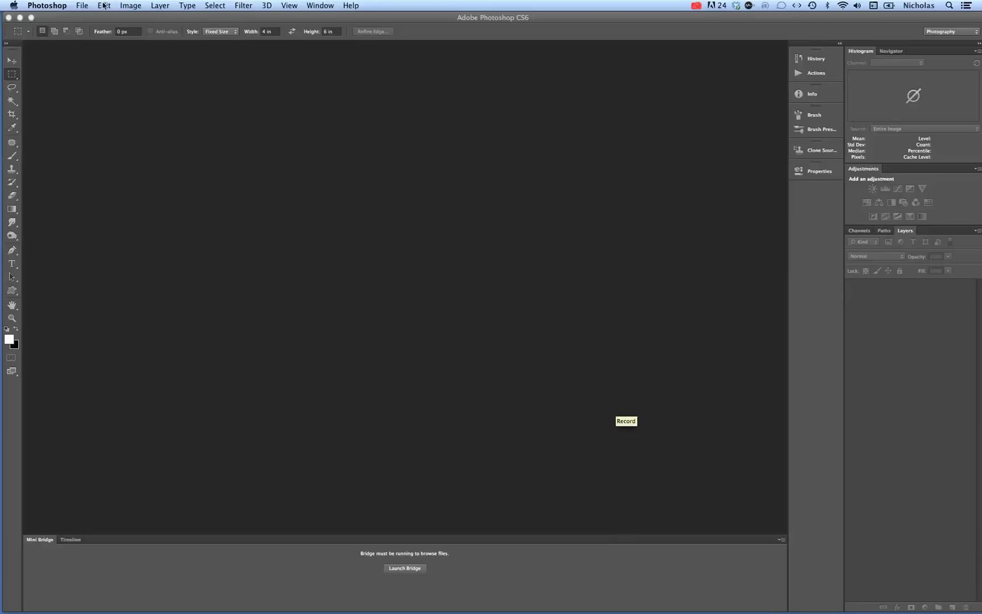
# - Open the autumn tree JPEG from the Desktop into a new document window
pyautogui.click(82, 5)
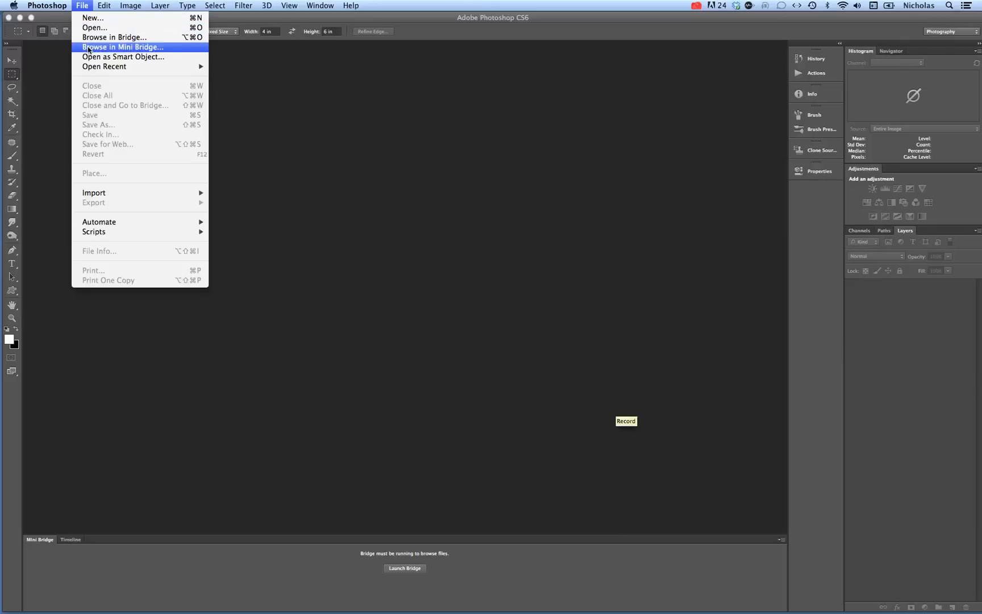
pyautogui.moveTo(104, 66)
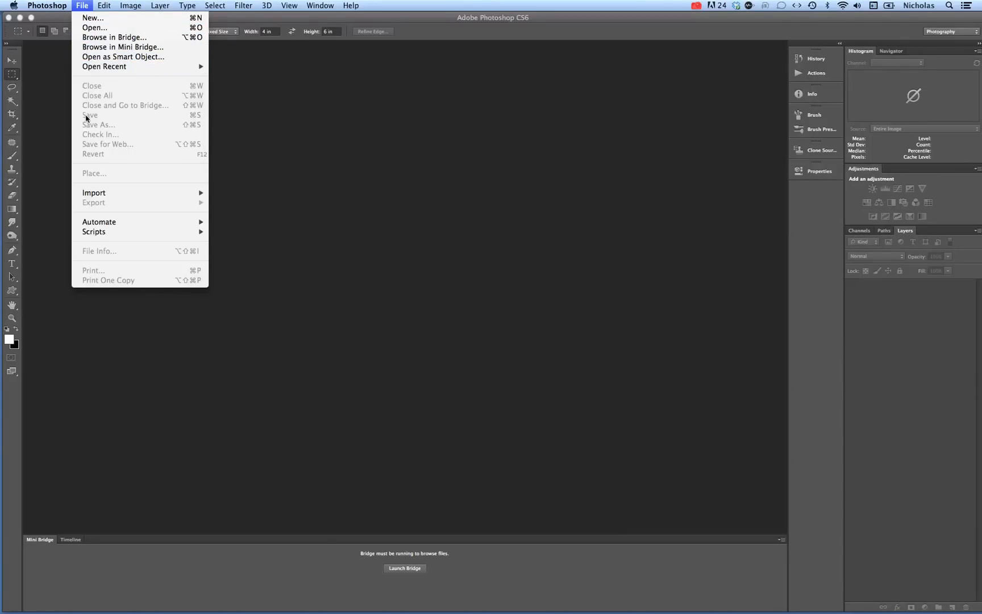
pyautogui.click(82, 4)
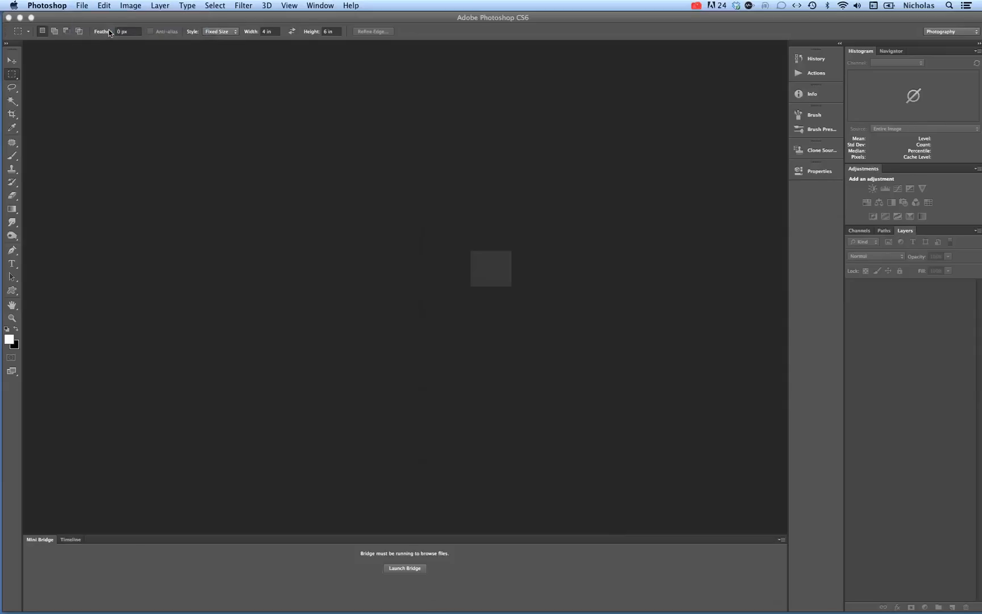
pyautogui.click(81, 4)
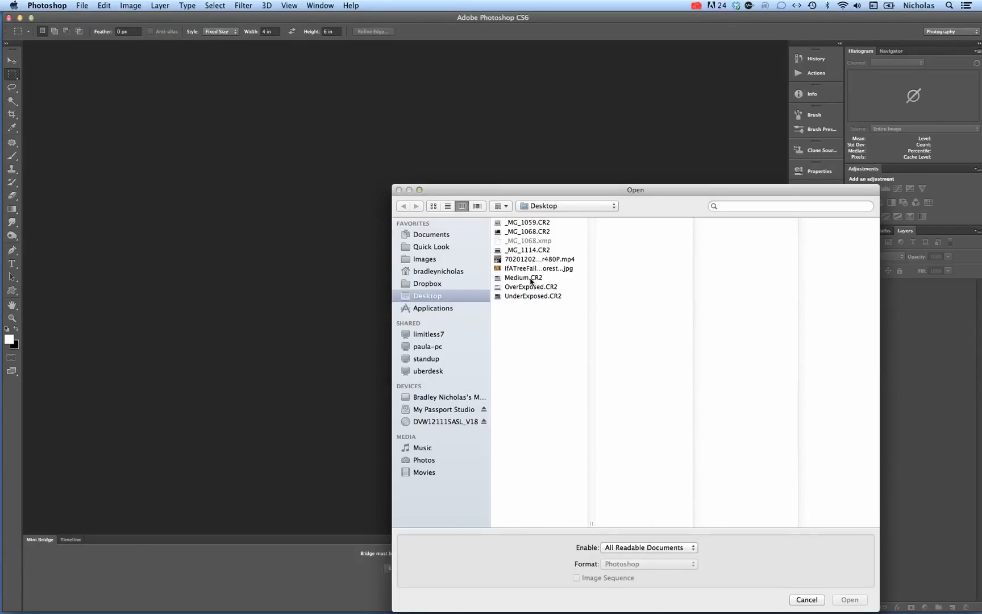
pyautogui.click(538, 269)
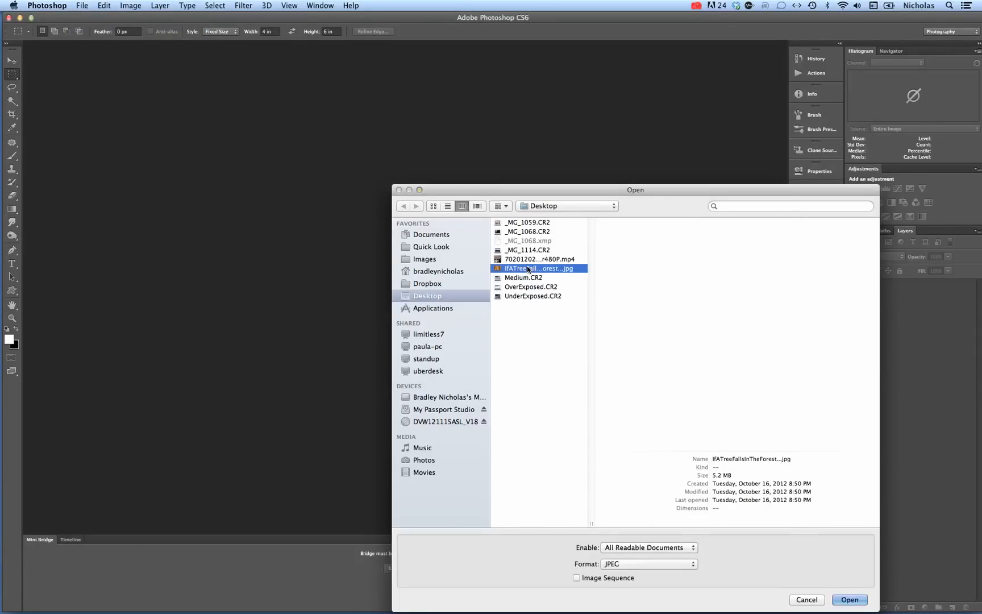
pyautogui.click(849, 599)
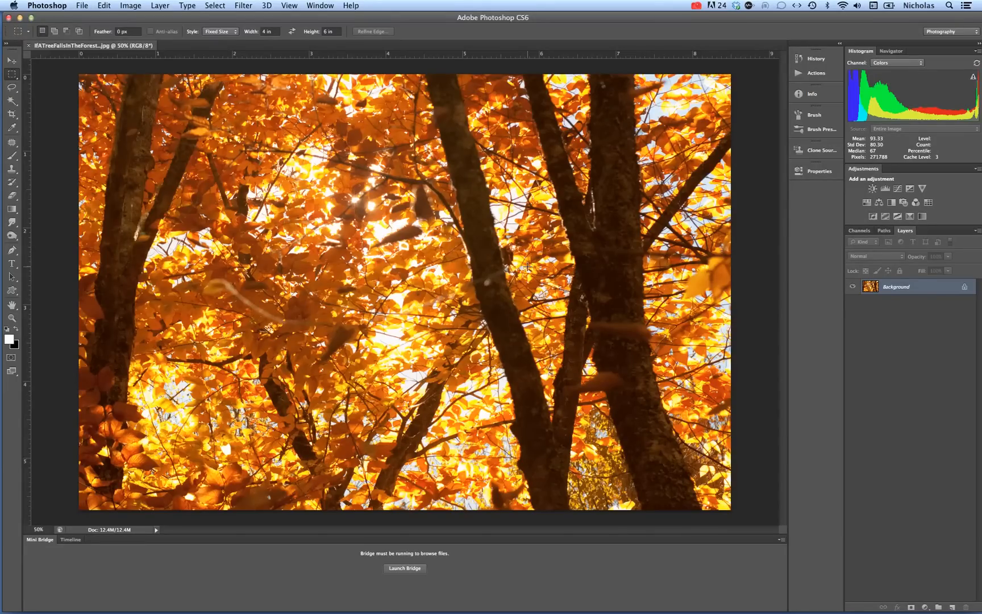
pyautogui.moveTo(153, 5)
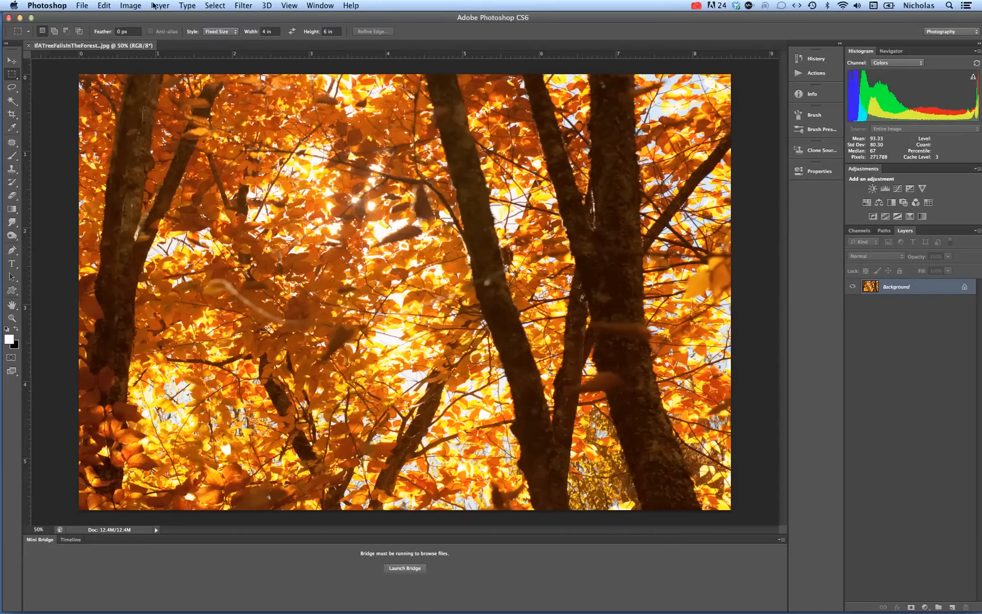
# - Bring up the Image adjustments commands to reach HDR Toning
pyautogui.click(131, 5)
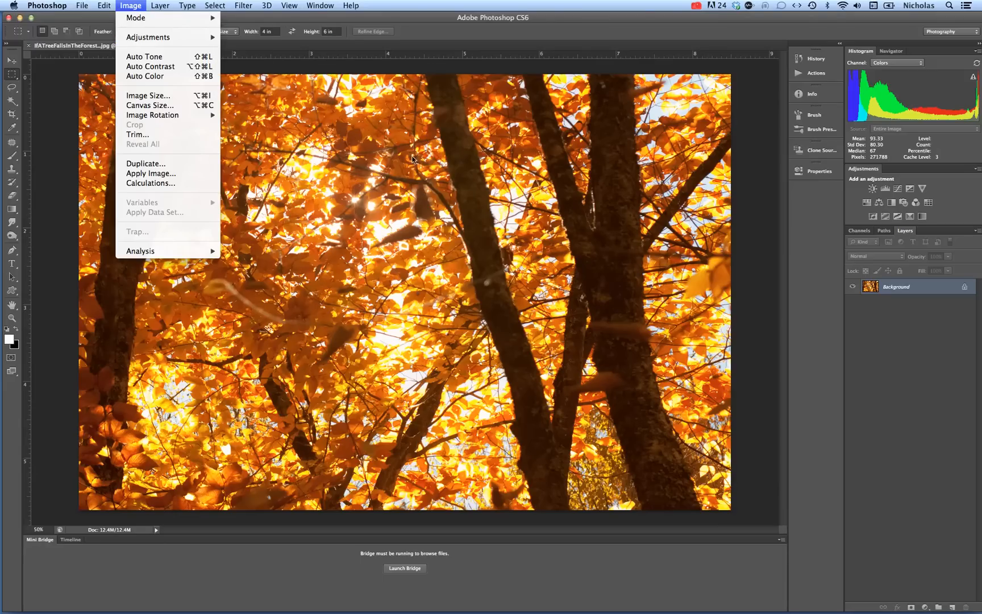
pyautogui.moveTo(148, 38)
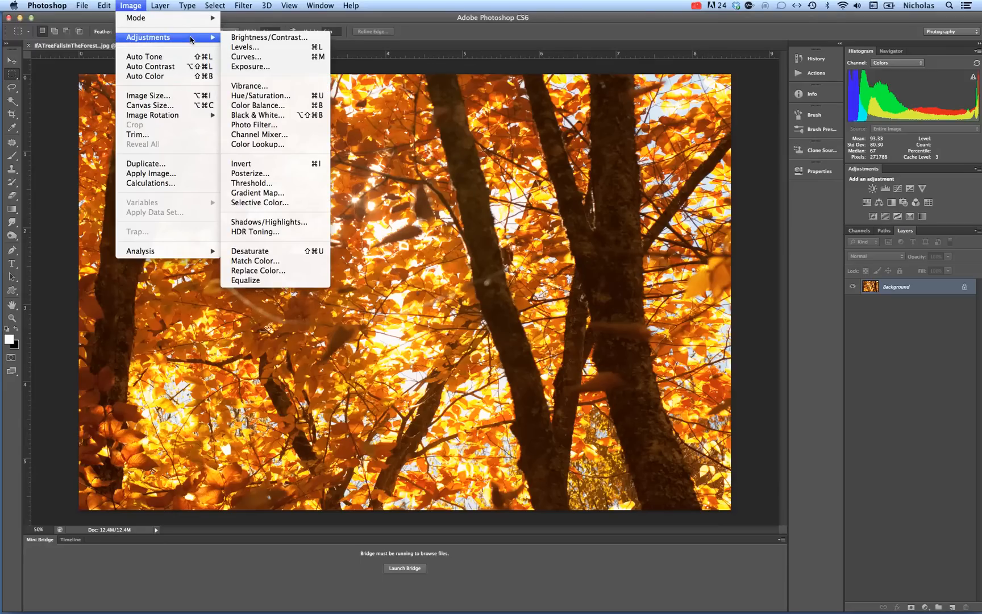
pyautogui.moveTo(246, 57)
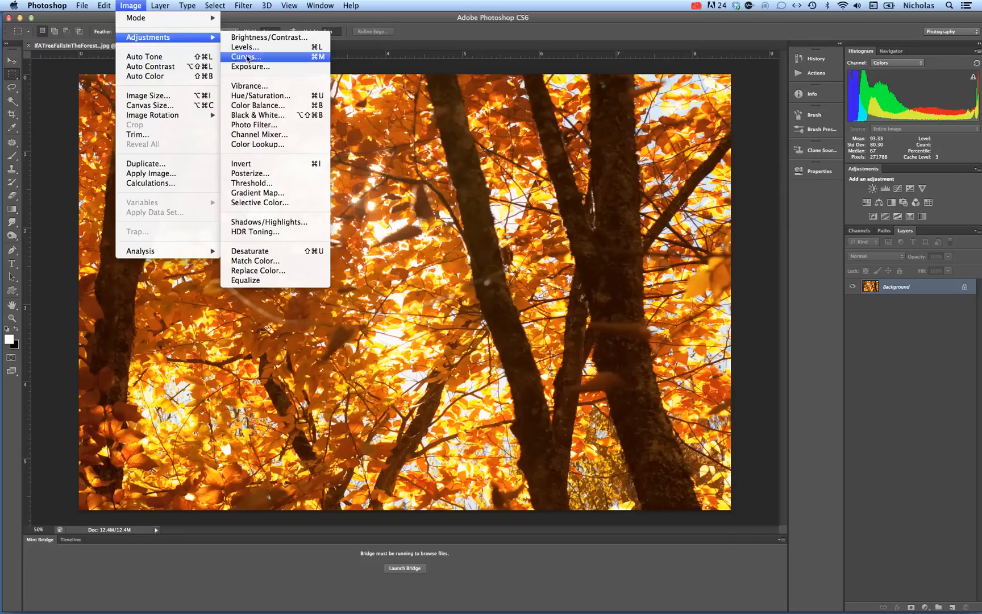
pyautogui.moveTo(257, 192)
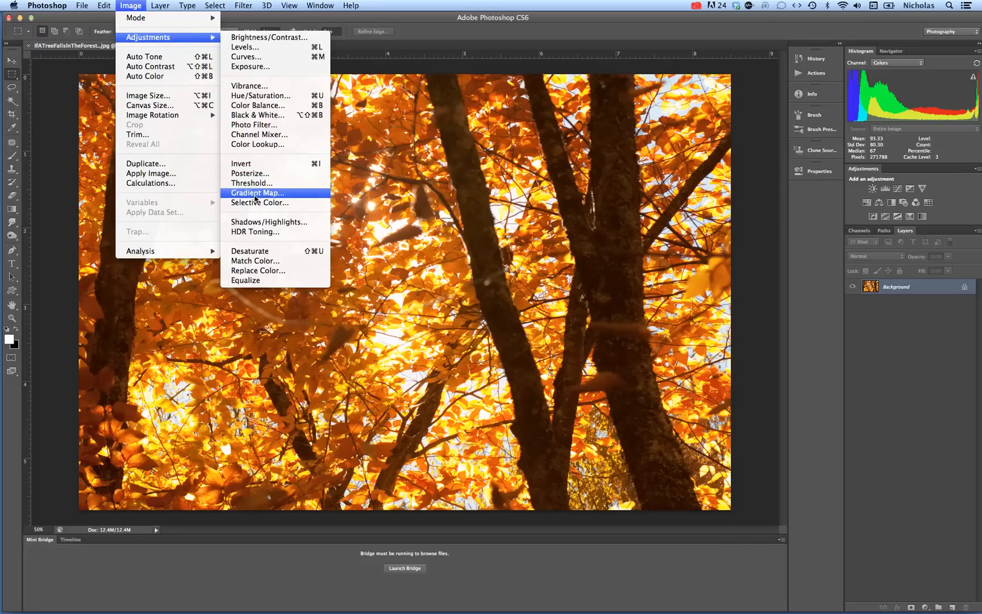
pyautogui.moveTo(256, 211)
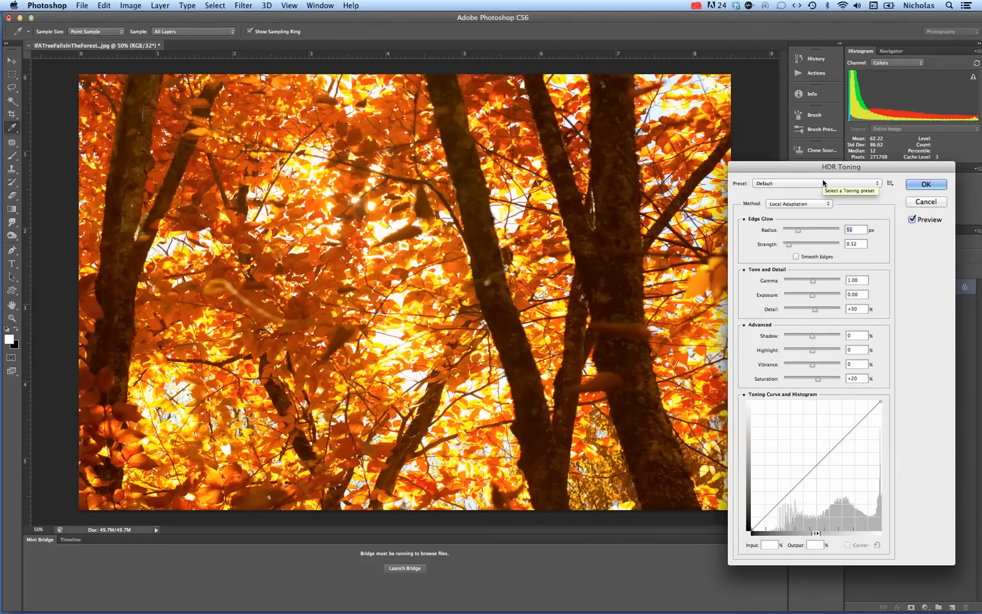
# - Choose the Photorealistic HDR Toning preset and toggle the Toning Curve section closed and open
pyautogui.click(813, 183)
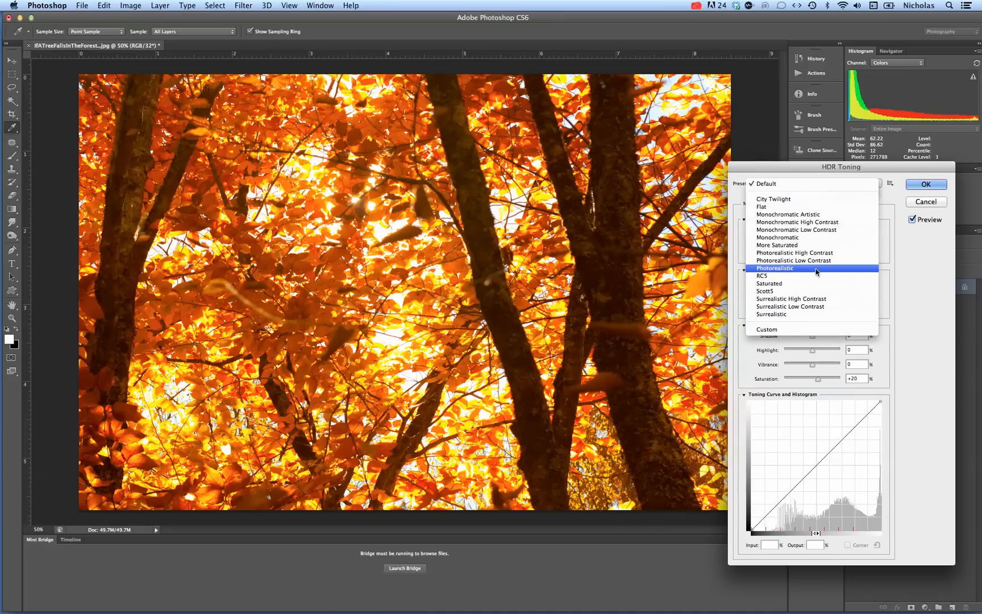
pyautogui.click(814, 268)
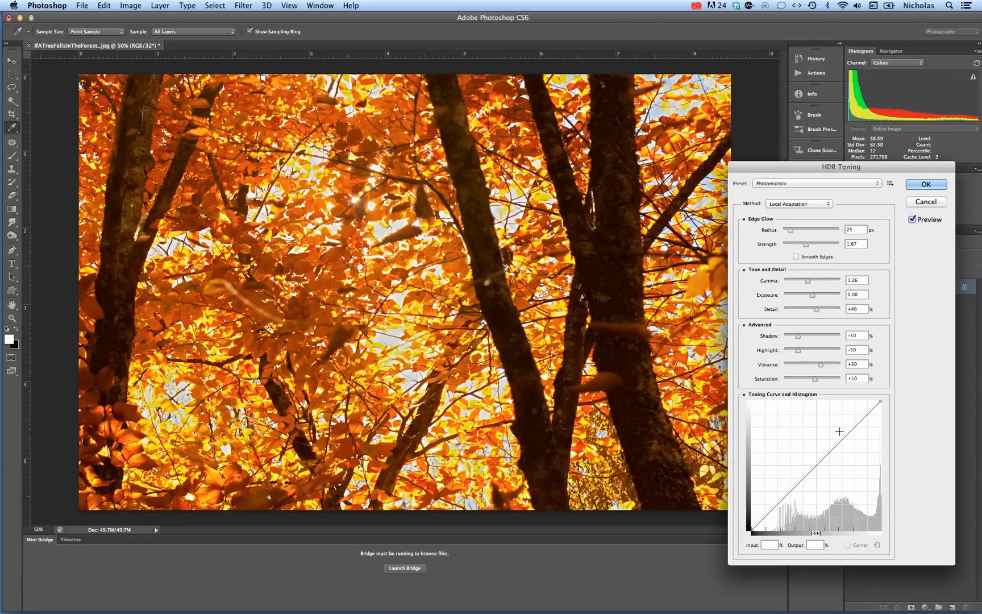
pyautogui.click(744, 395)
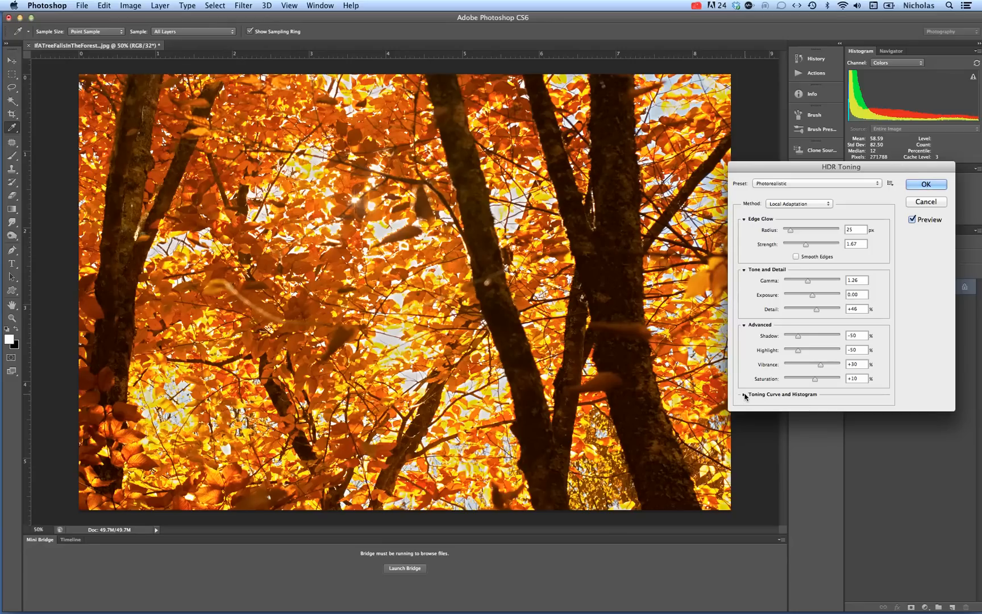
pyautogui.click(745, 394)
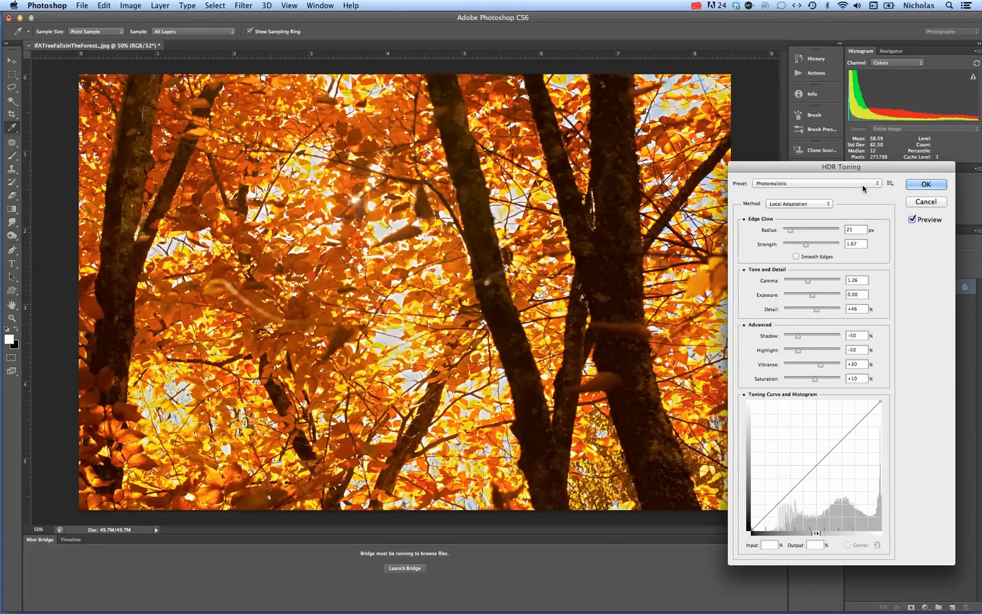
pyautogui.click(814, 183)
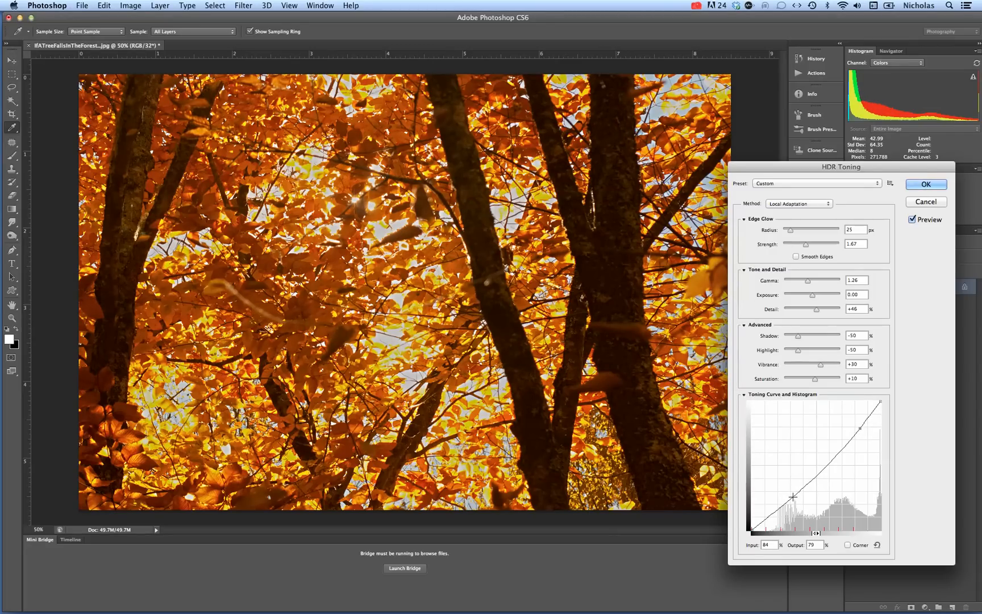
# - Bend the toning curve with an extra point, turning the preset to Custom
pyautogui.moveTo(793, 497); pyautogui.dragTo(782, 491)
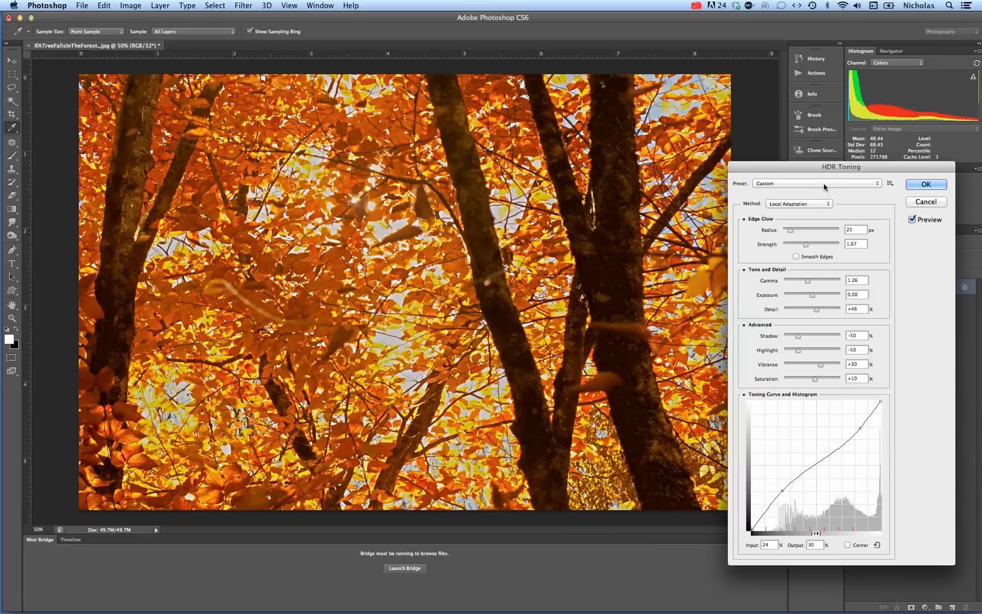
# - Try the Flat and another toning preset, then return to Photorealistic
pyautogui.click(814, 183)
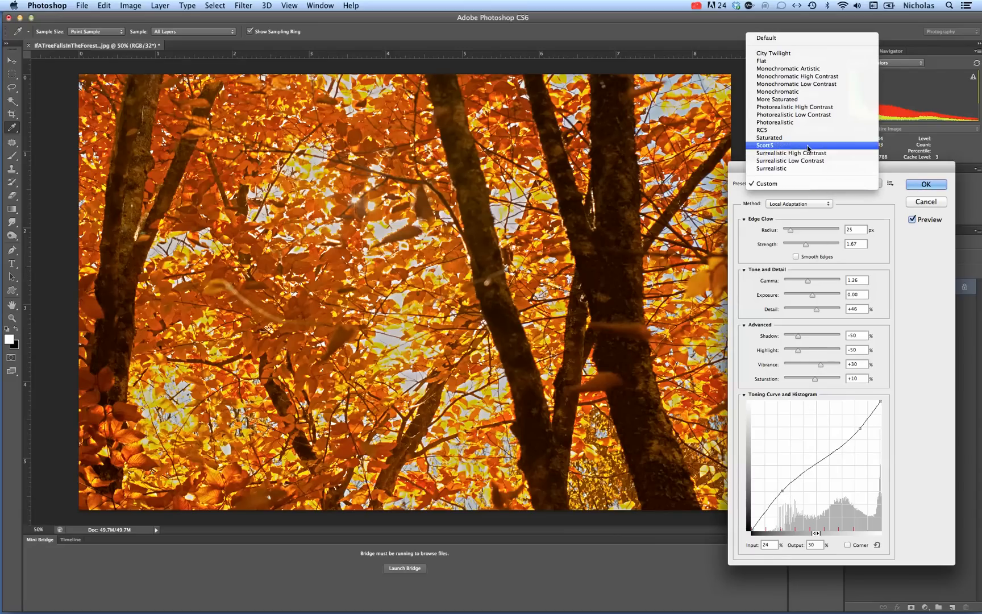
pyautogui.click(762, 60)
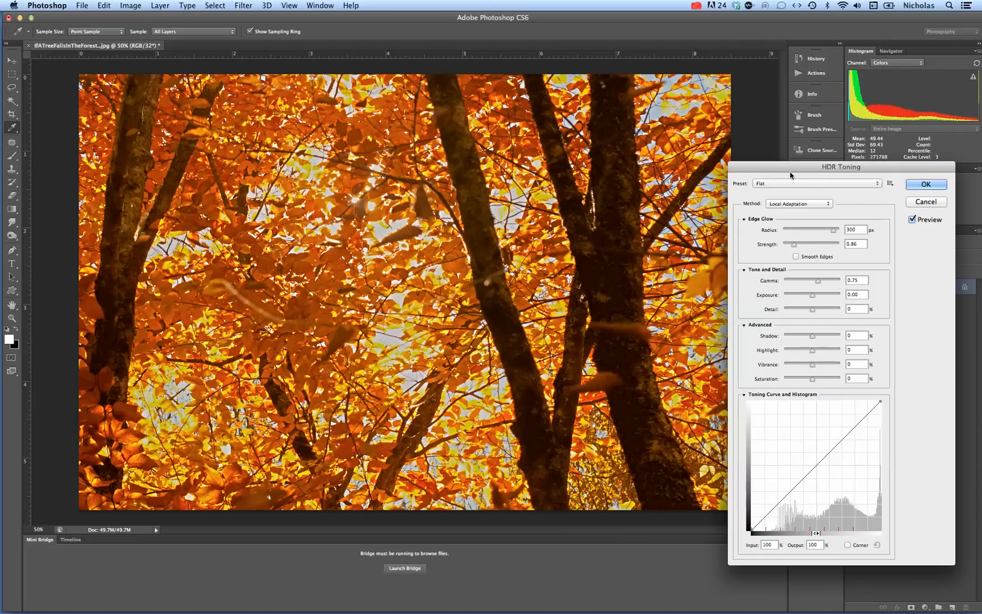
pyautogui.click(814, 183)
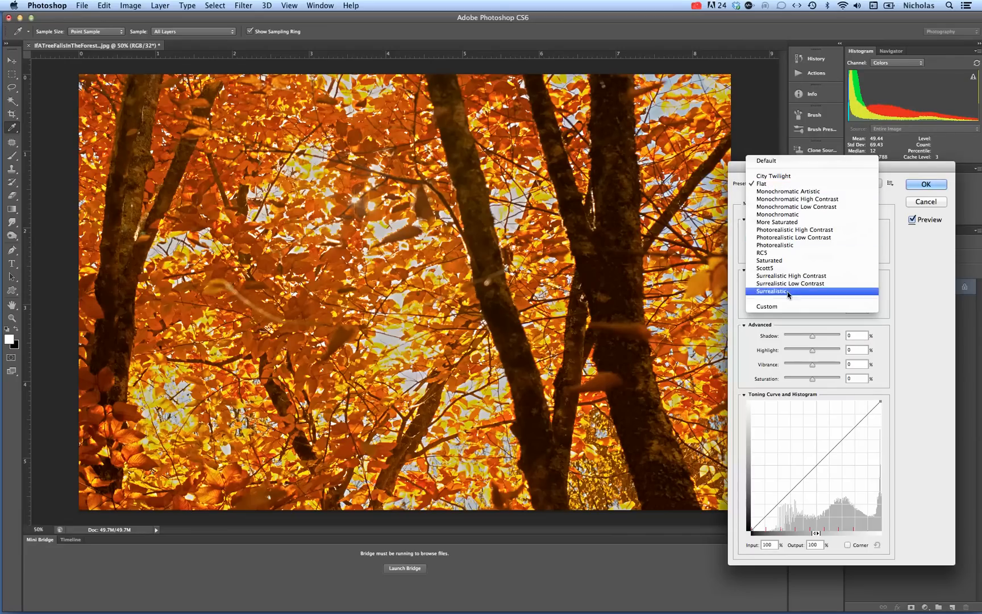
pyautogui.click(773, 291)
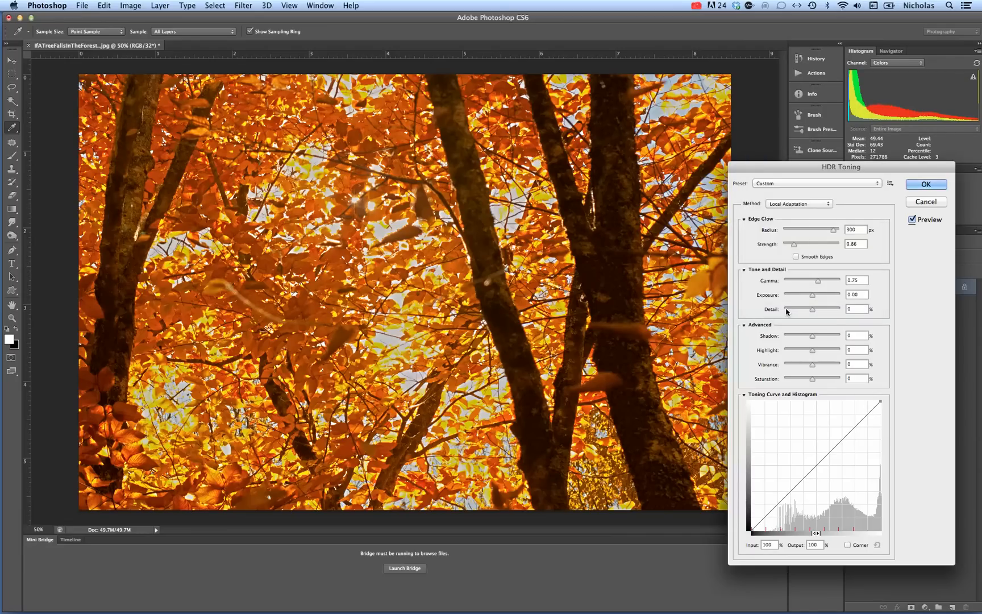
pyautogui.moveTo(786, 312)
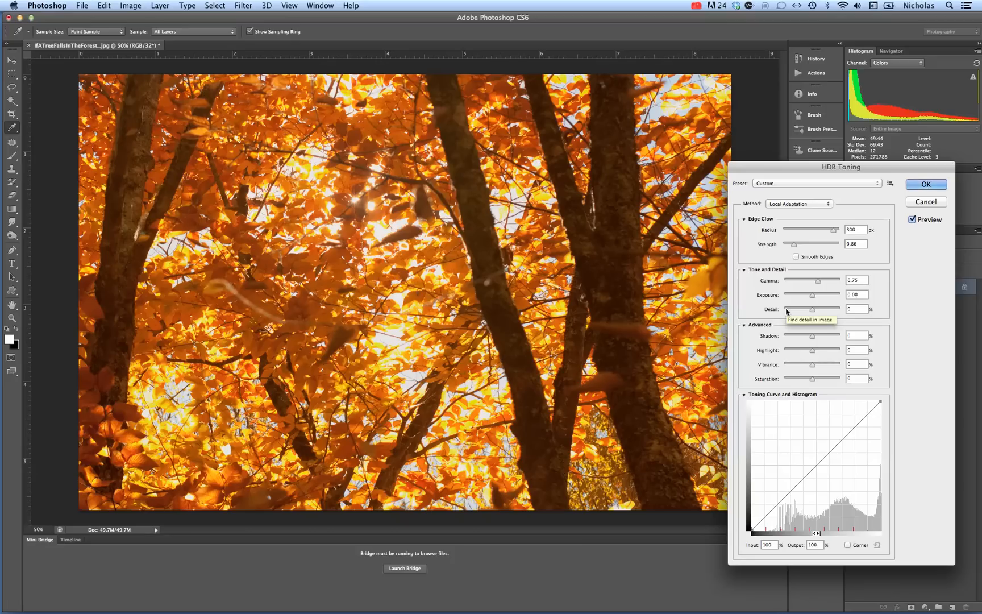
pyautogui.moveTo(796, 255)
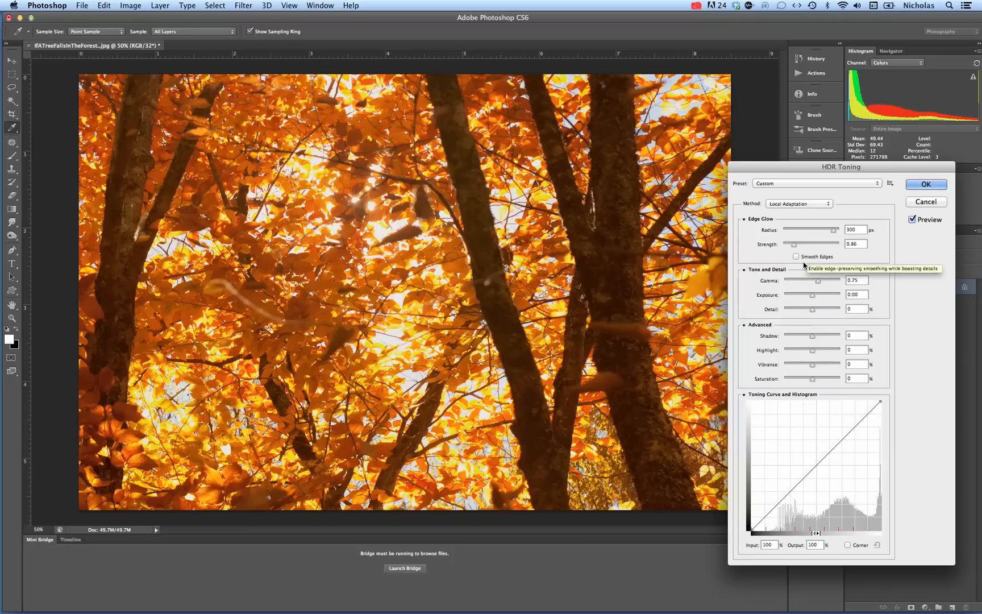
pyautogui.moveTo(781, 199)
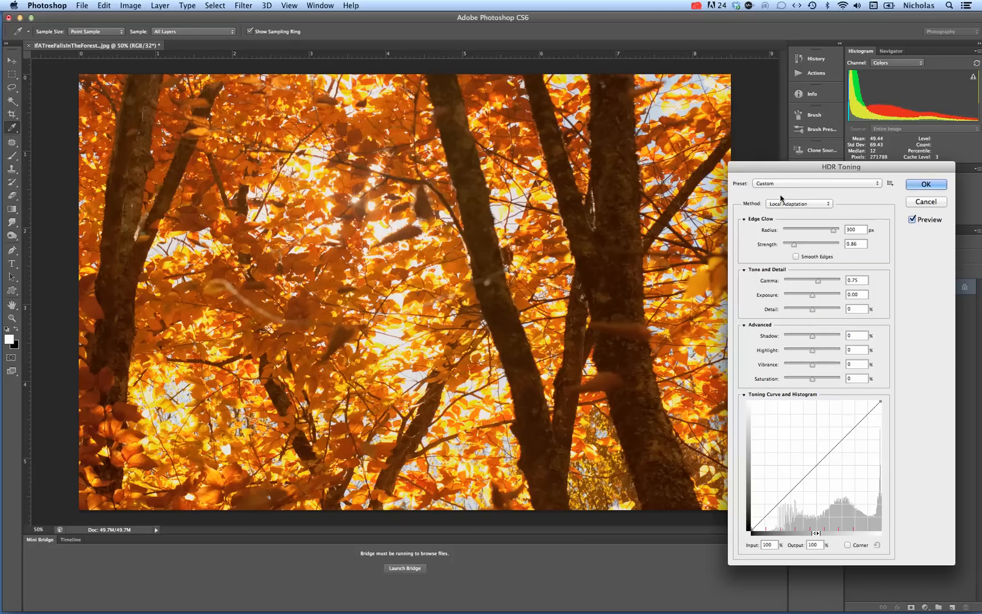
pyautogui.click(813, 183)
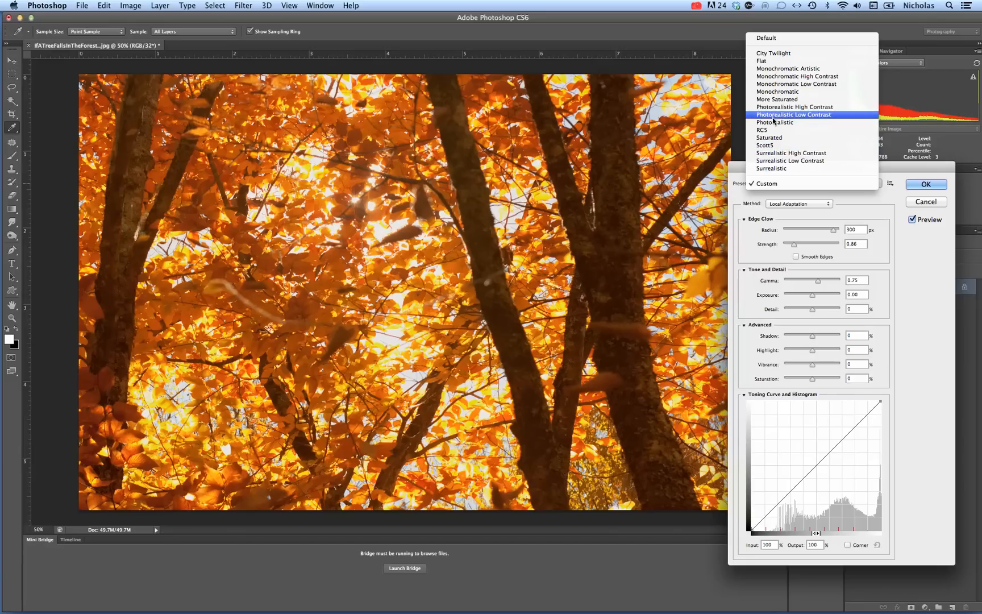
pyautogui.click(774, 121)
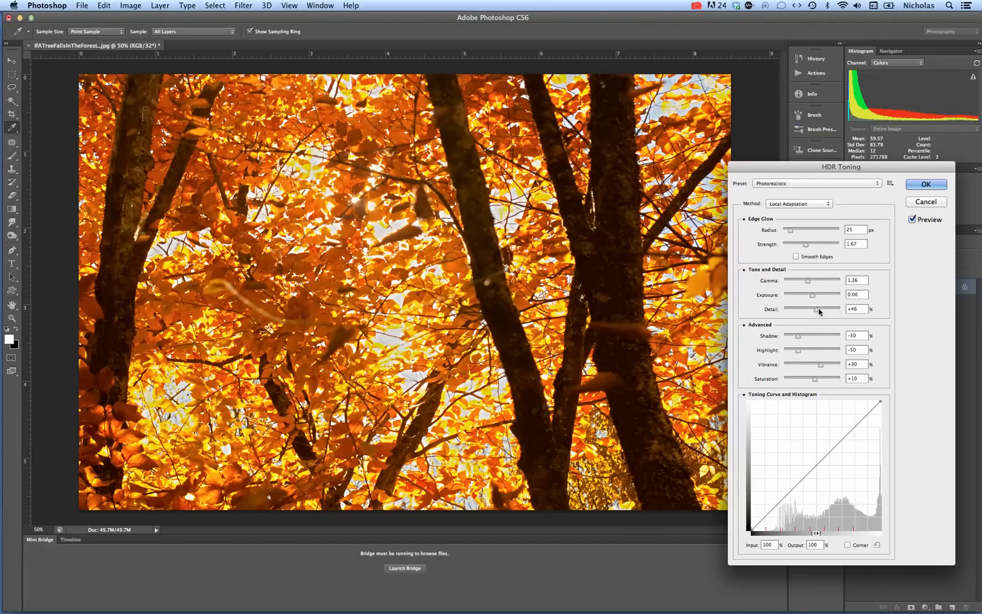
# - Raise the Detail amount, lower the edge-glow Radius, and commit the HDR Toning to the photo
pyautogui.moveTo(818, 309); pyautogui.dragTo(830, 309)
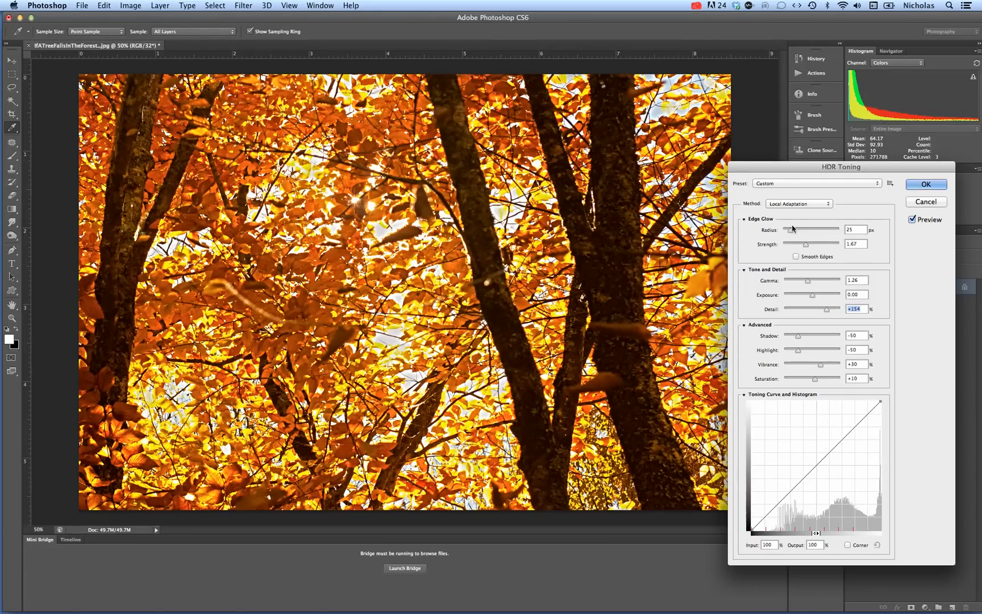
pyautogui.moveTo(814, 309); pyautogui.dragTo(827, 309)
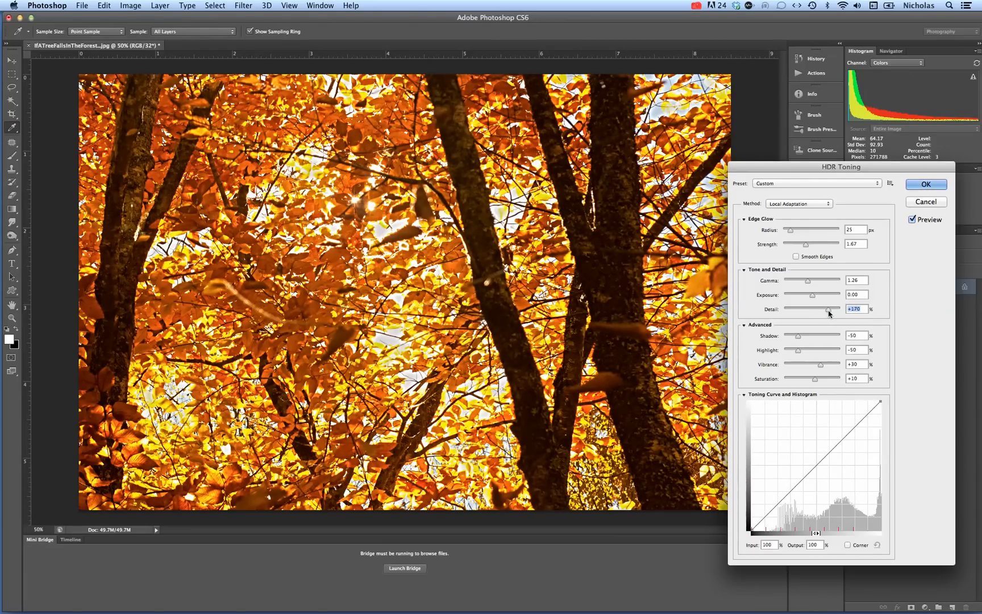
pyautogui.moveTo(825, 309); pyautogui.dragTo(830, 310)
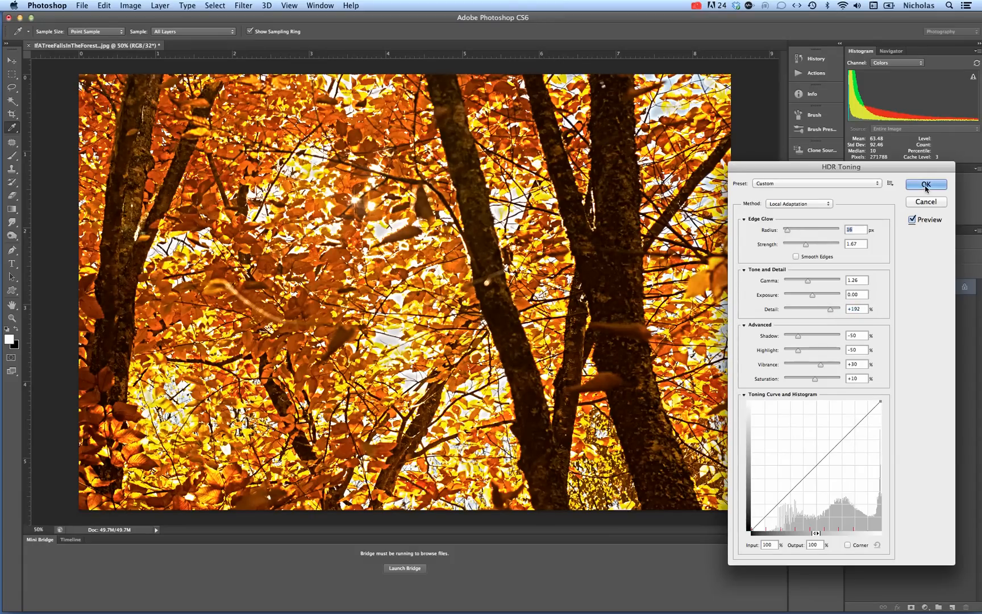
pyautogui.click(925, 184)
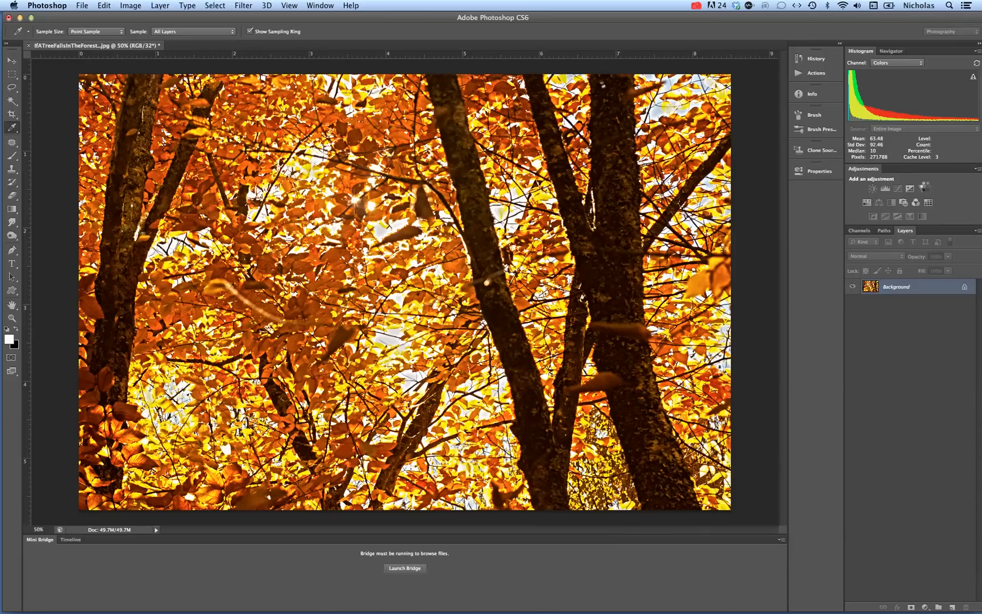